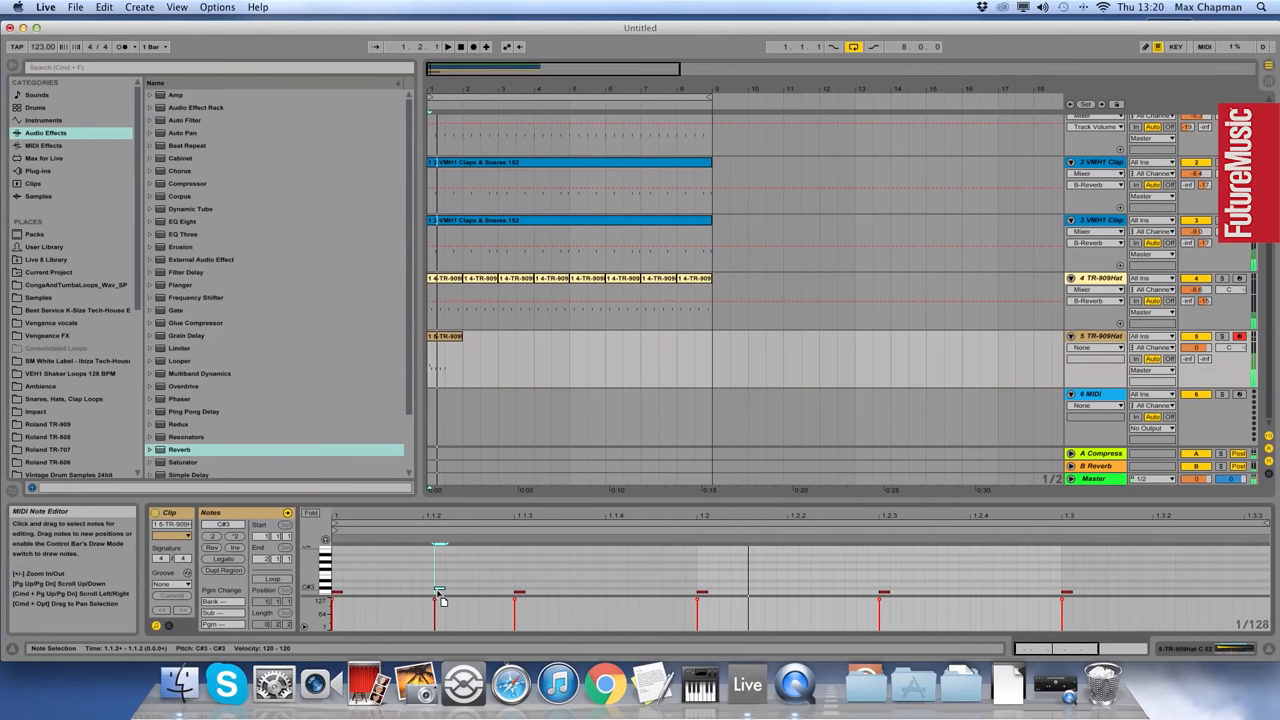
- Select a hi-hat note in the TR-909Hat clip's note editor
click(445, 336)
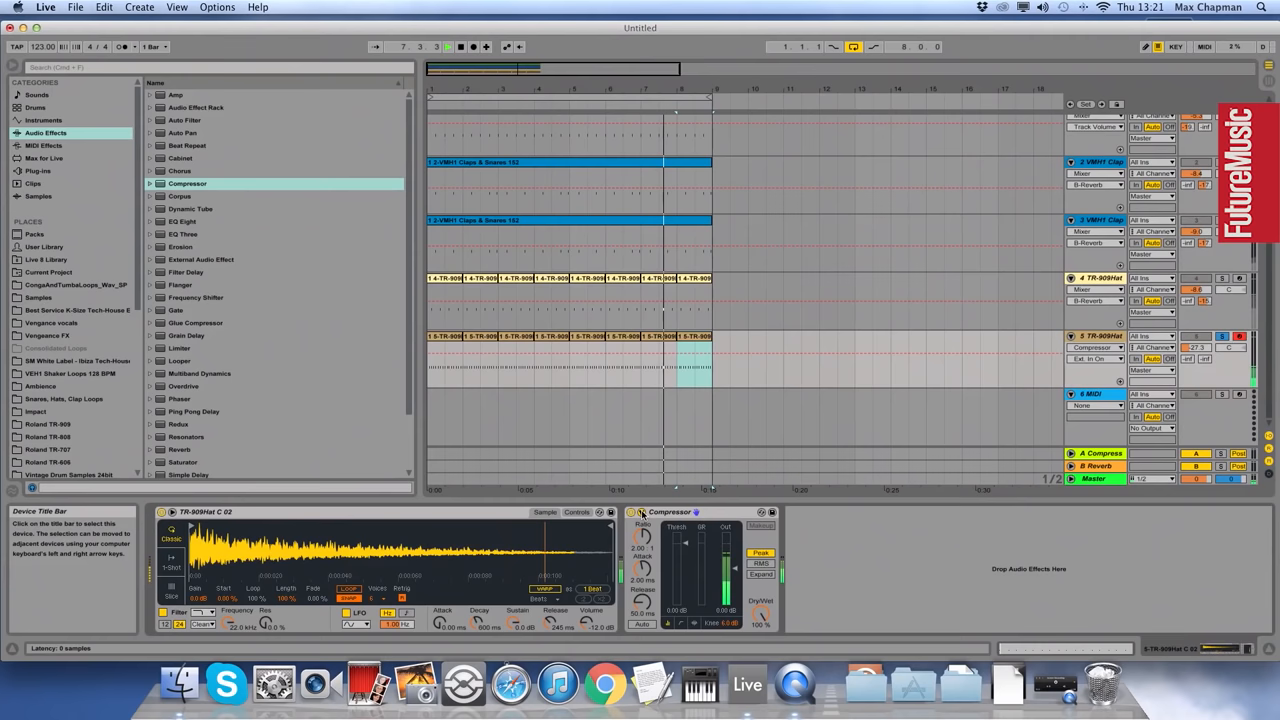
- Enable Sidechain on the closed hat Compressor, sourcing audio from 4-TR-909Hat O 02
click(645, 545)
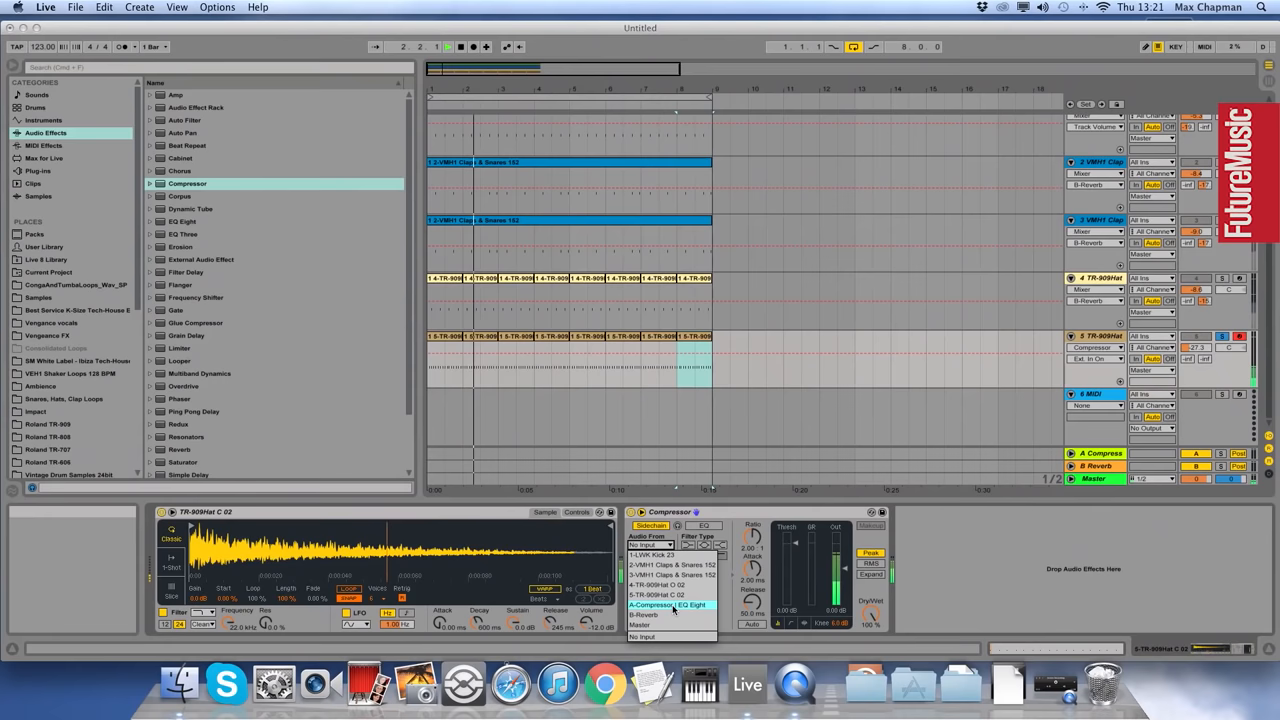
click(668, 604)
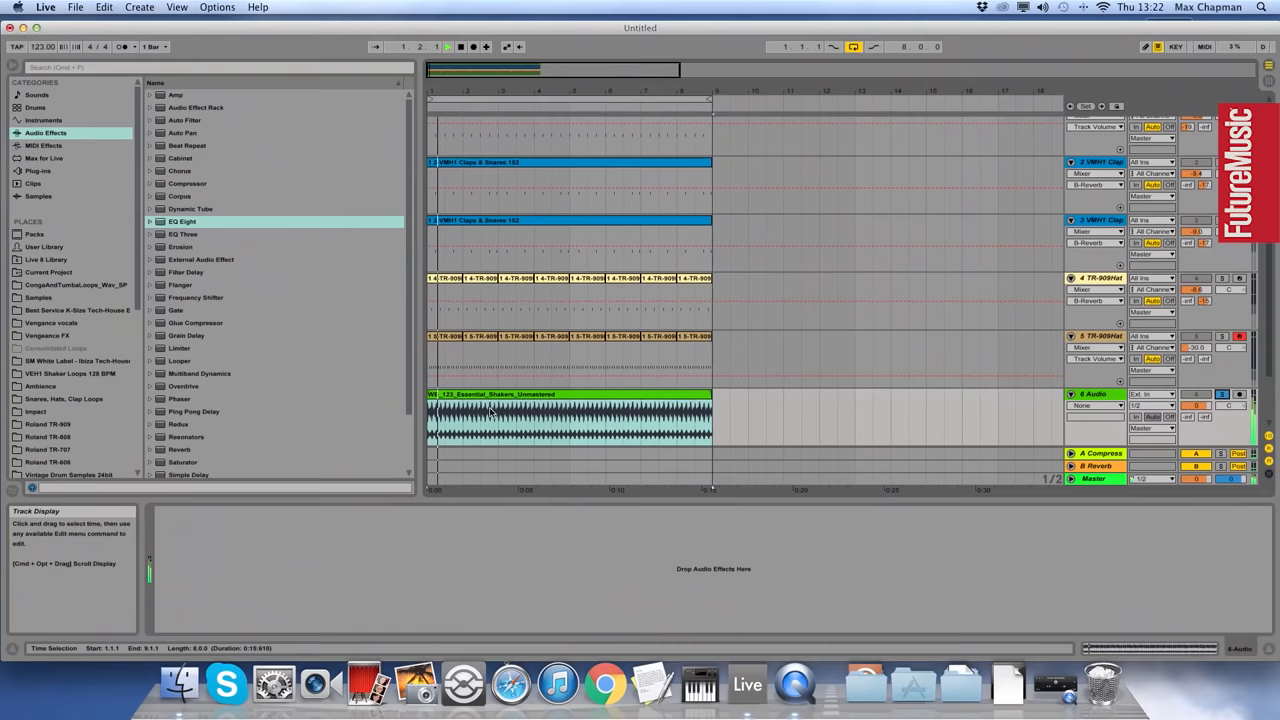
- Double-click the WB_123_Essential_Shakers_Unmastered clip to open its details
double_click(570, 410)
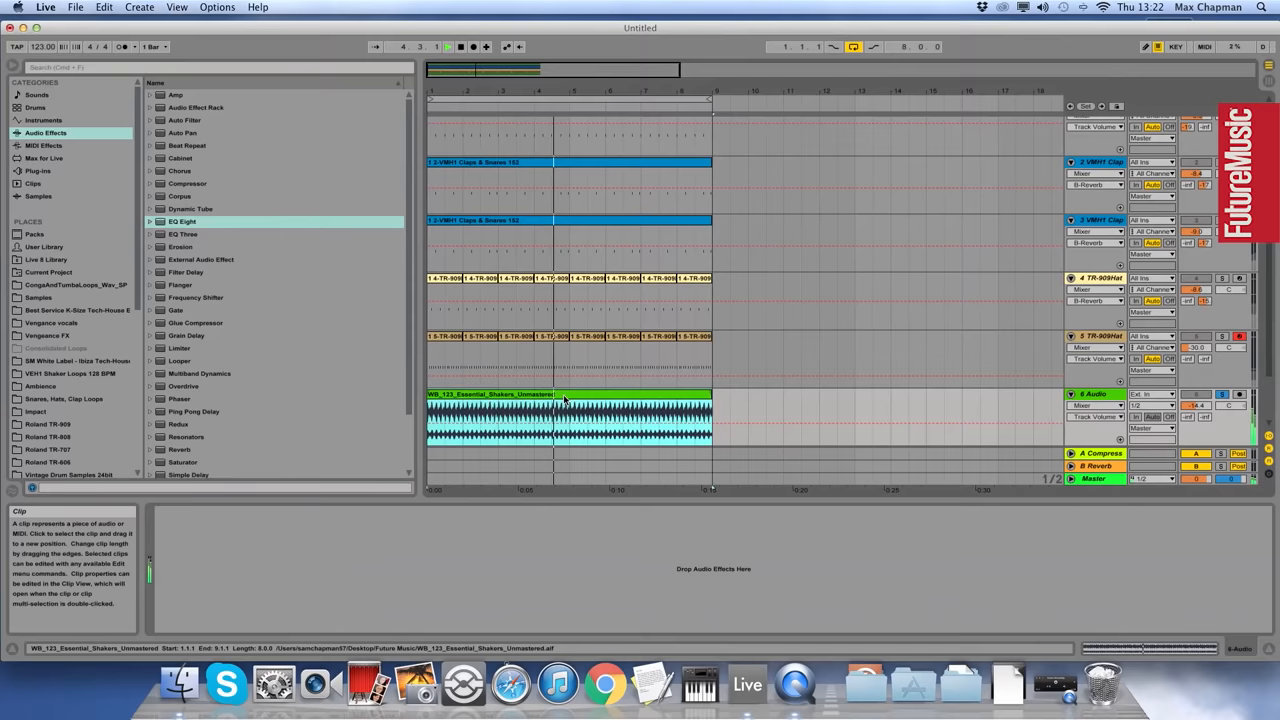
double_click(568, 410)
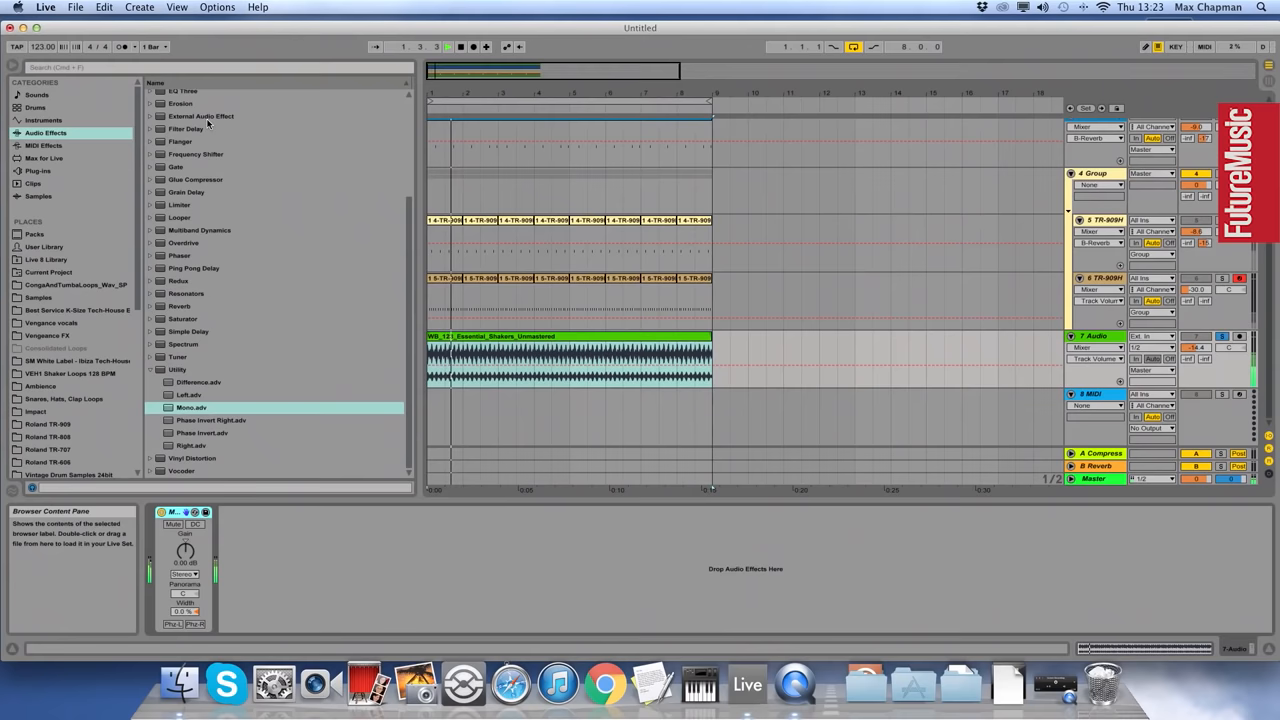
- Add a Compressor to the shaker track and drag its threshold down
click(242, 544)
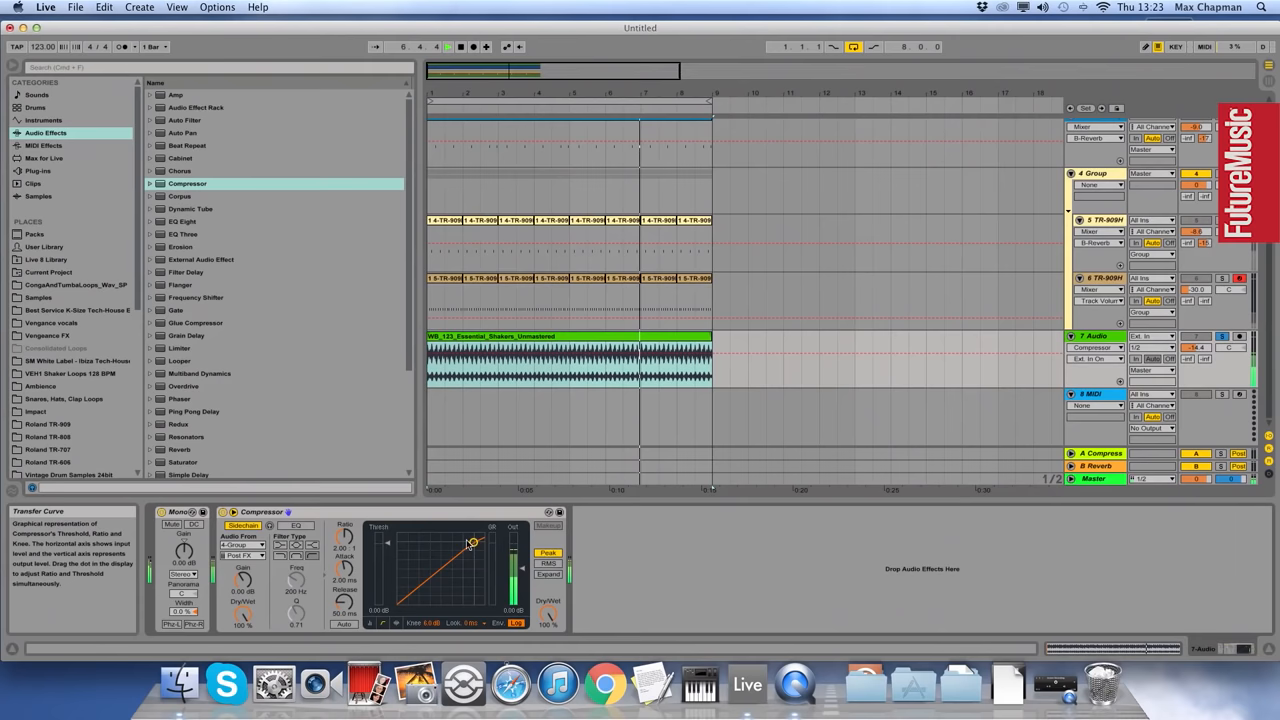
drag(471, 542, 457, 553)
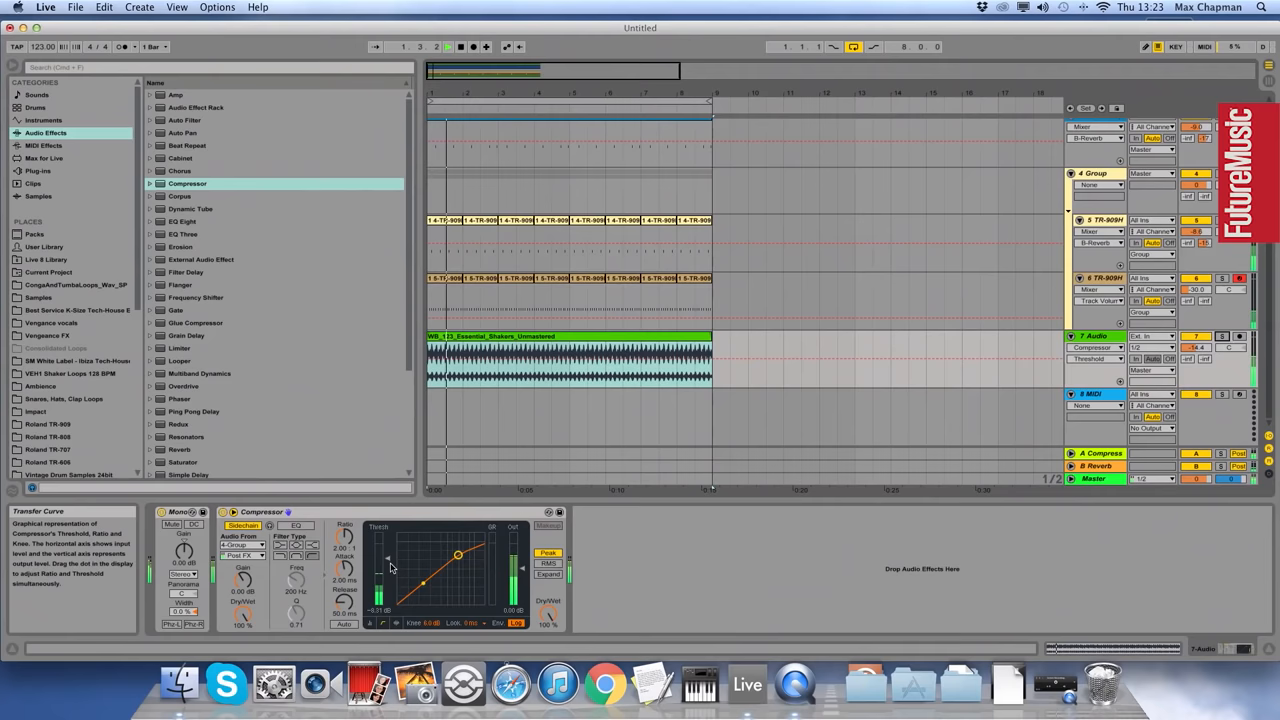